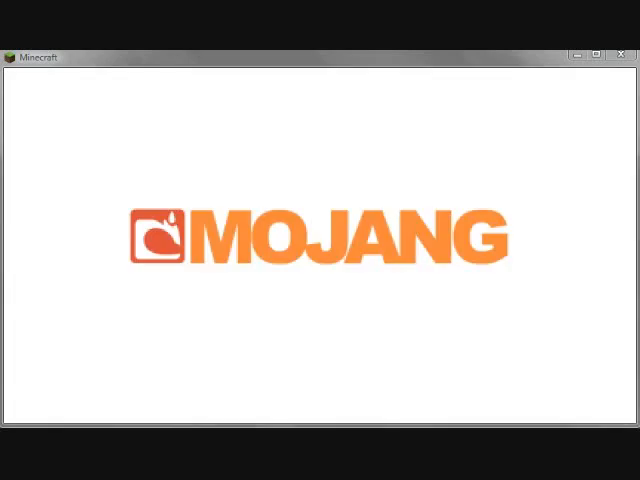
pyautogui.moveTo(563, 400)
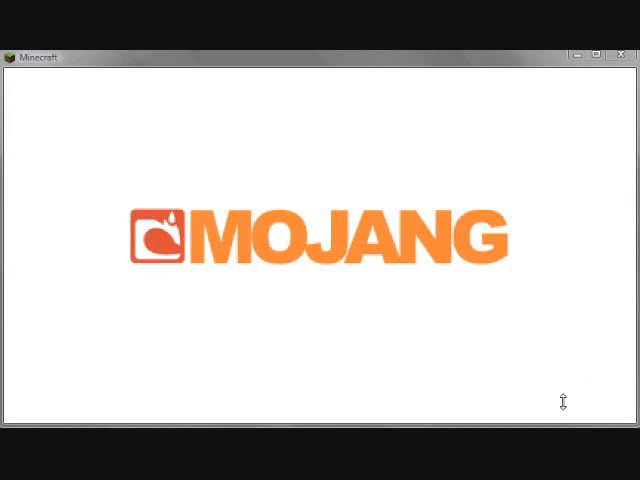
pyautogui.moveTo(487, 62)
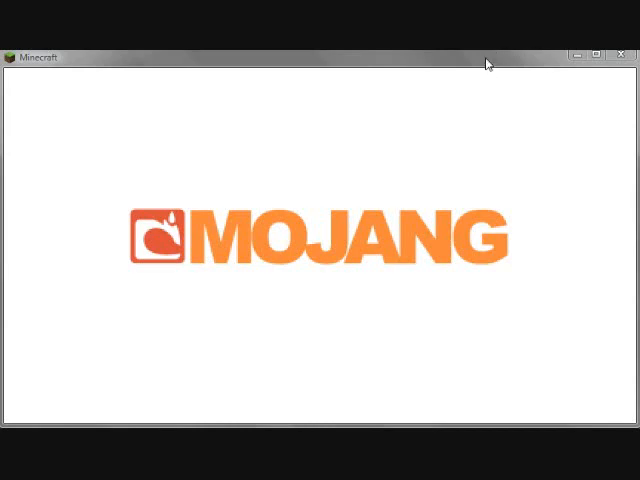
pyautogui.moveTo(519, 206)
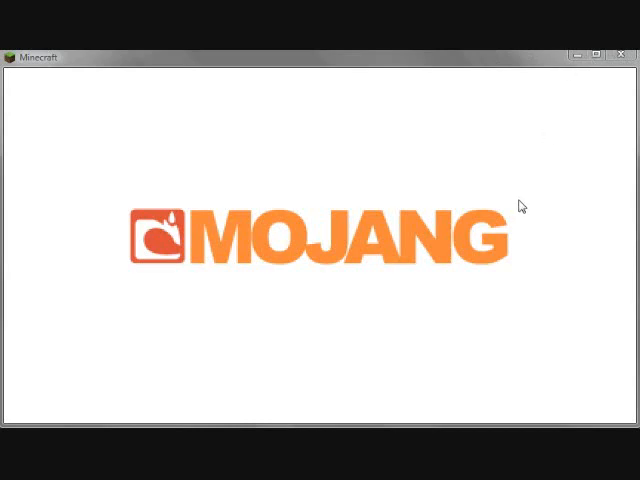
pyautogui.moveTo(481, 268)
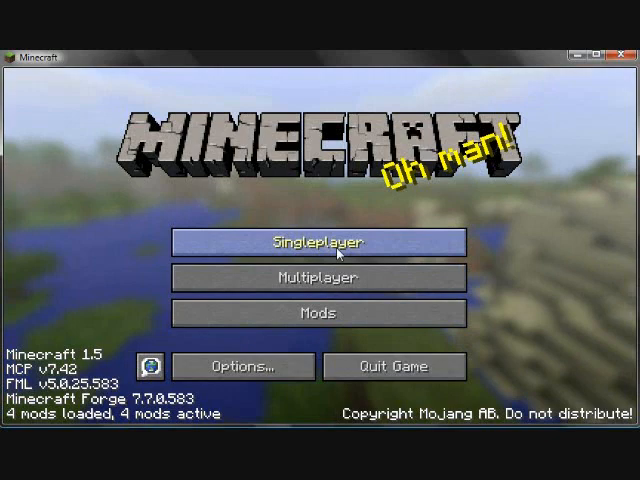
# Load the 'Budder Parkour!' world from the Singleplayer world list.
pyautogui.click(319, 242)
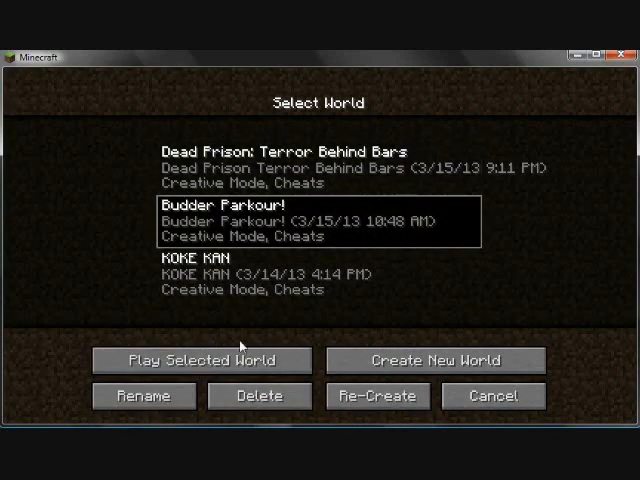
pyautogui.click(202, 360)
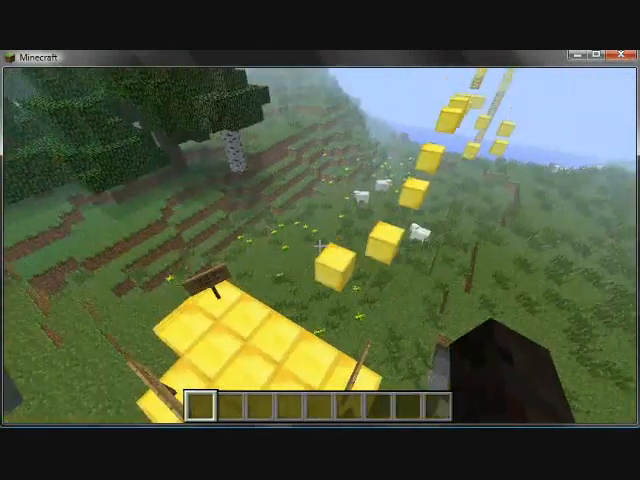
pyautogui.moveTo(320, 240)
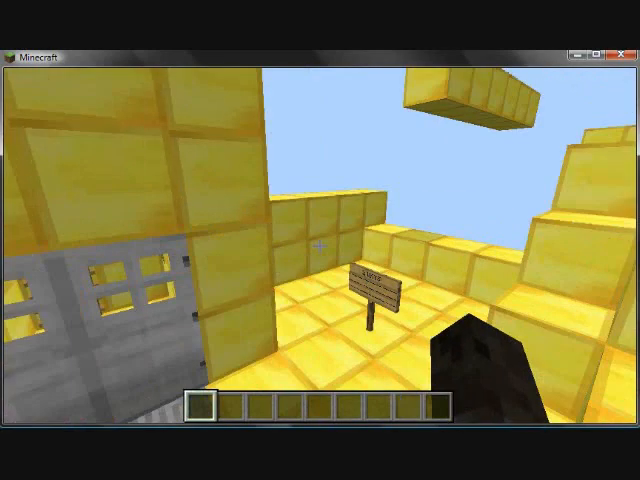
pyautogui.moveTo(320, 240)
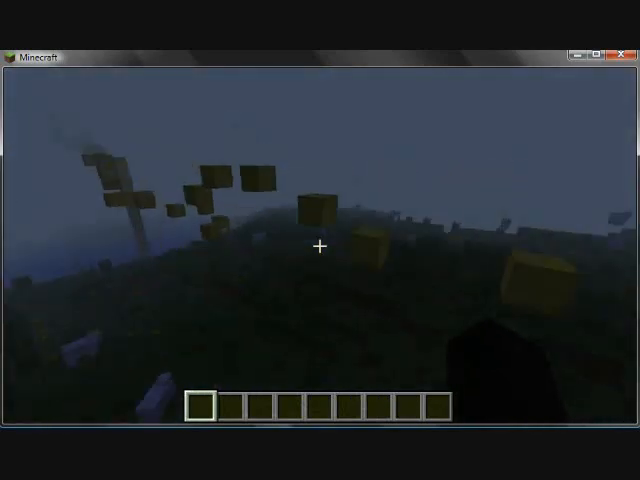
pyautogui.moveTo(320, 245)
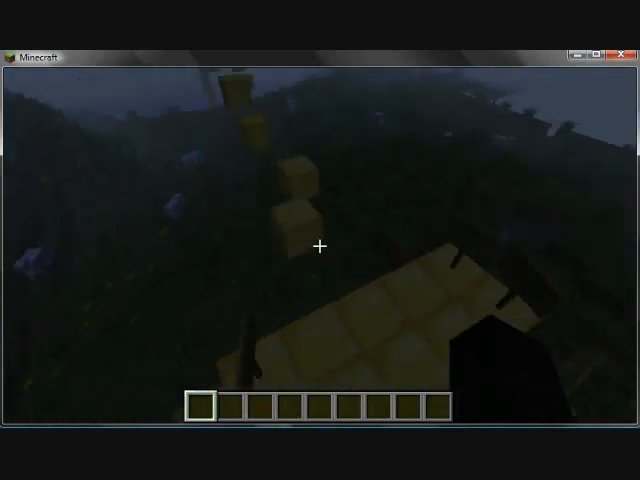
pyautogui.moveTo(320, 245)
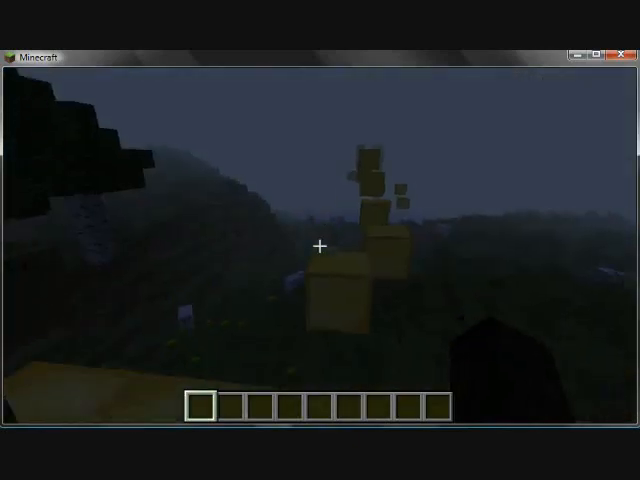